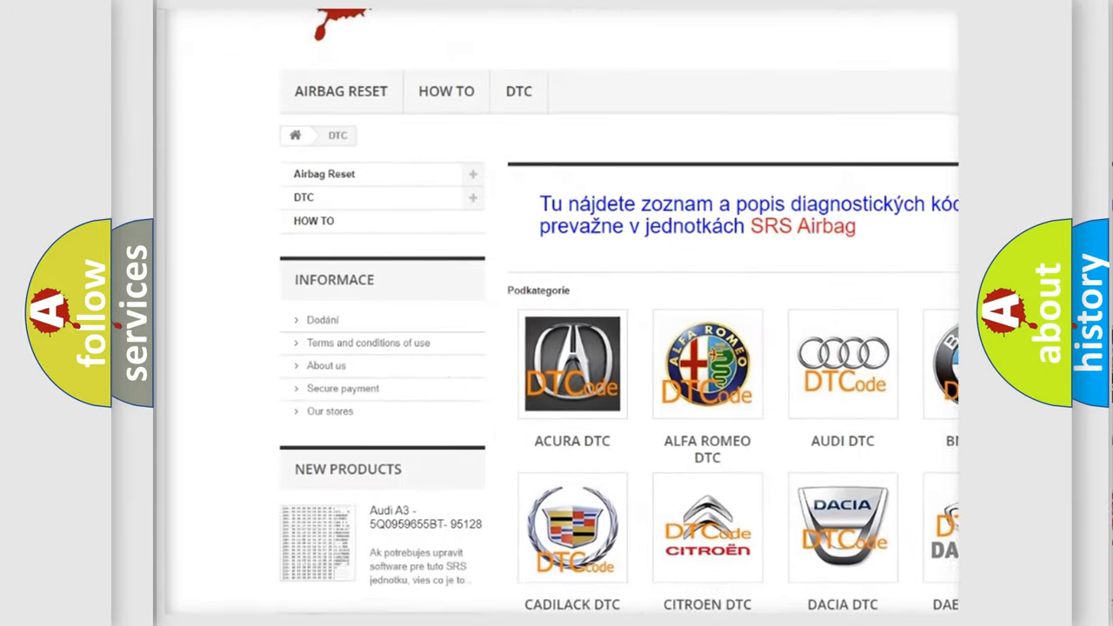
pyautogui.scroll(-3)
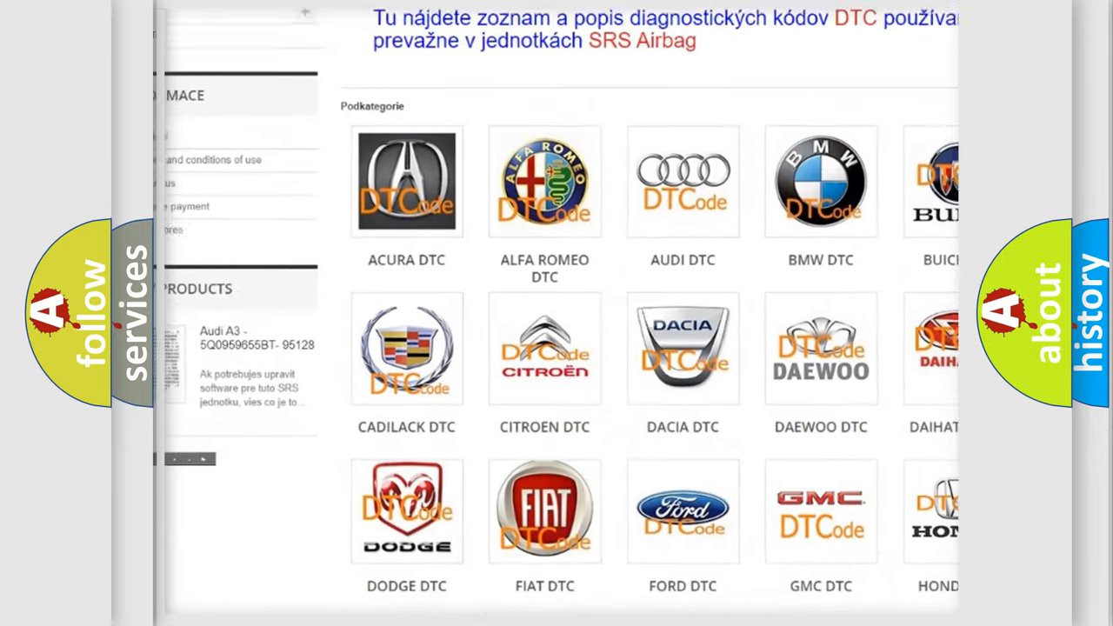
pyautogui.scroll(-3)
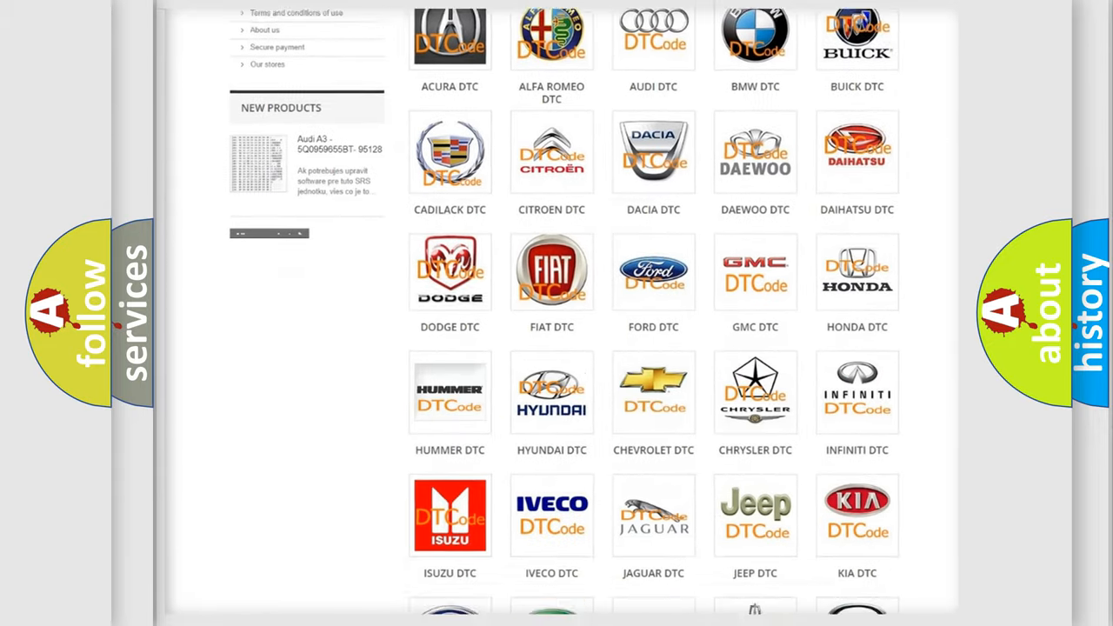
pyautogui.scroll(-3)
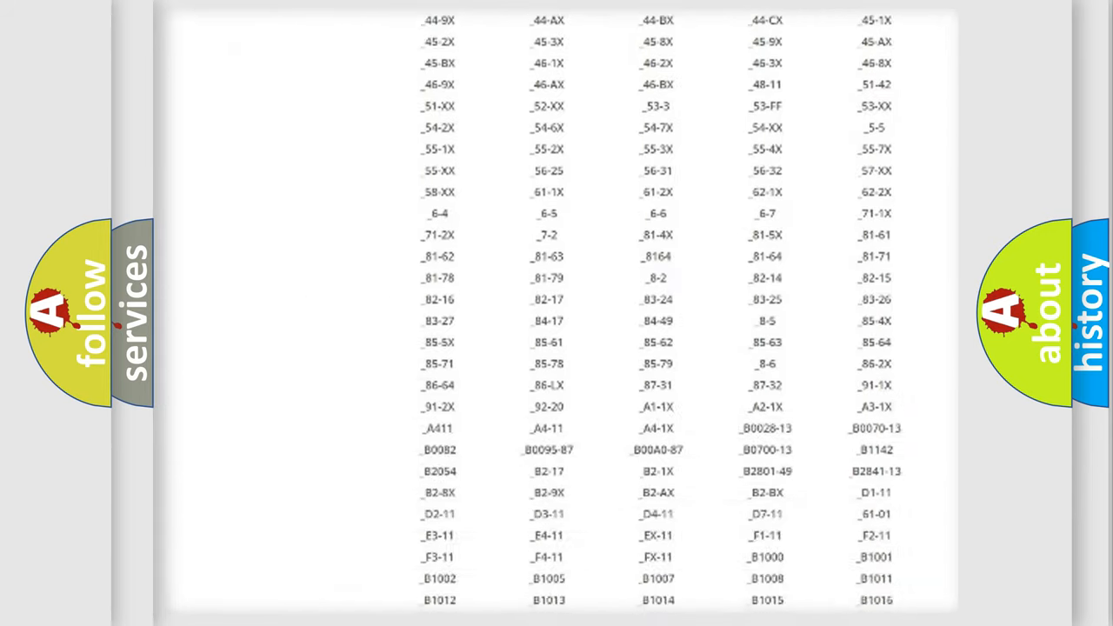
pyautogui.scroll(-3)
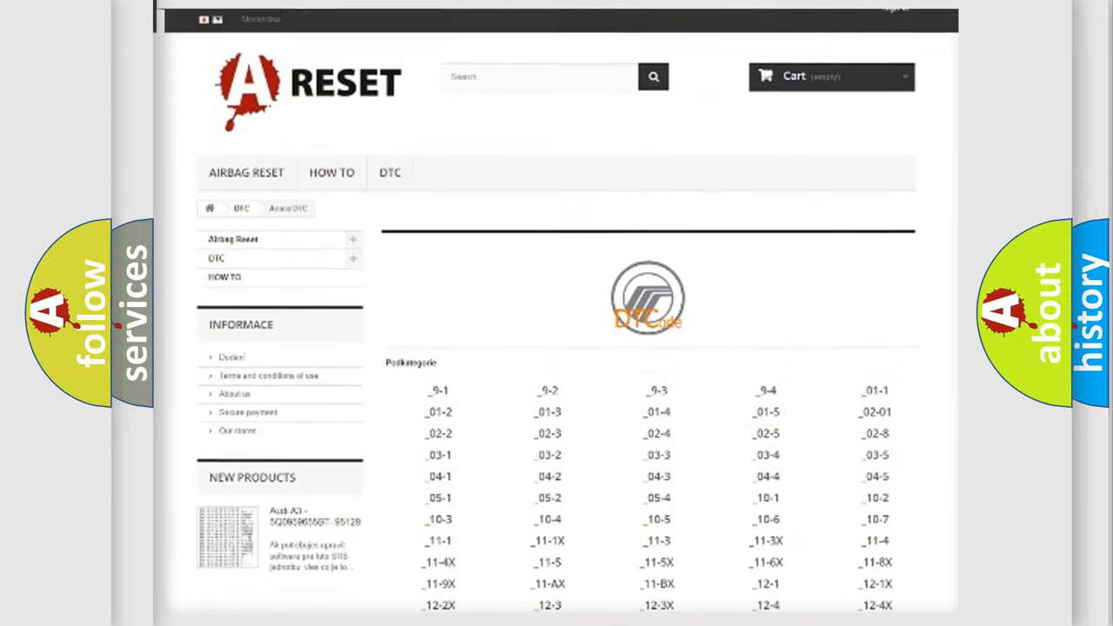
pyautogui.scroll(3)
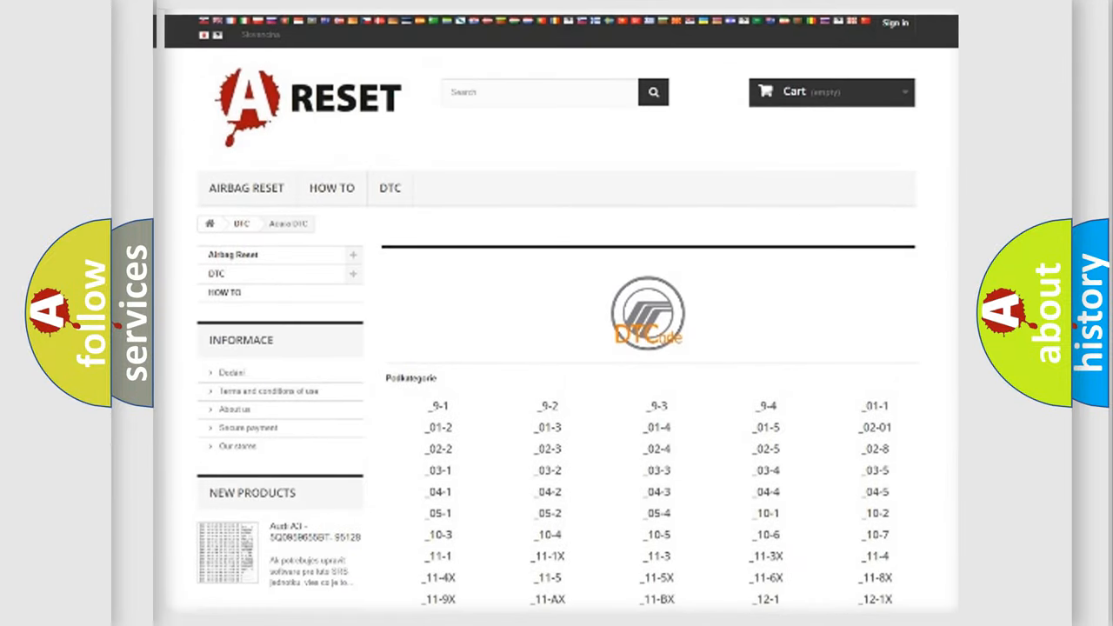